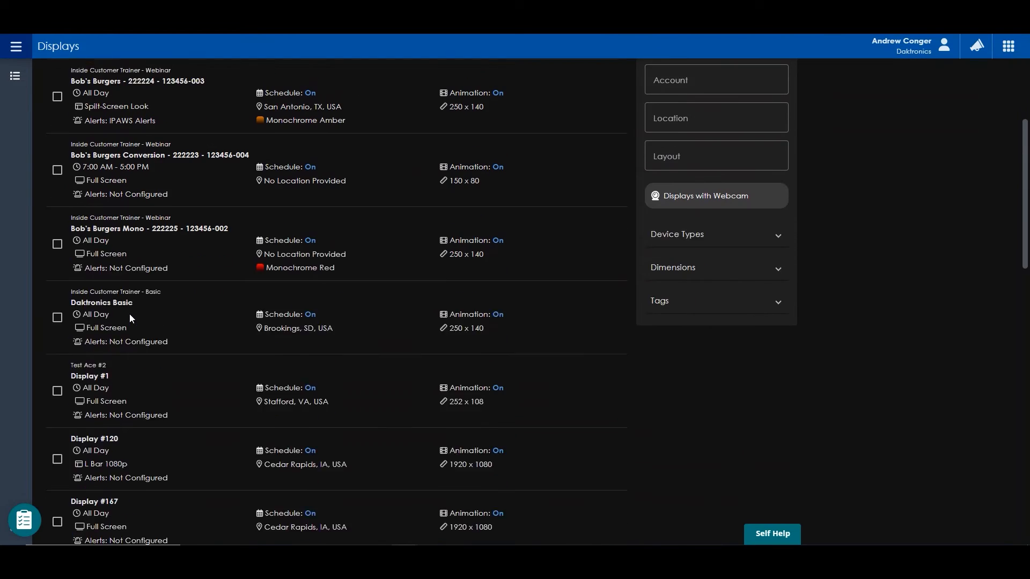
Switch Display Control on for Display #1 from the Displays list
left_click(89, 376)
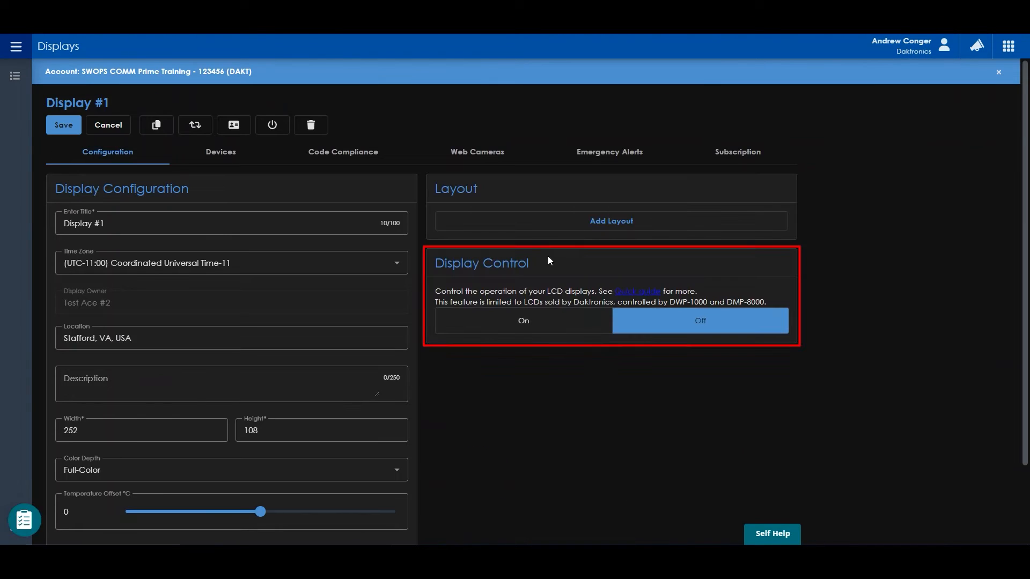
left_click(522, 320)
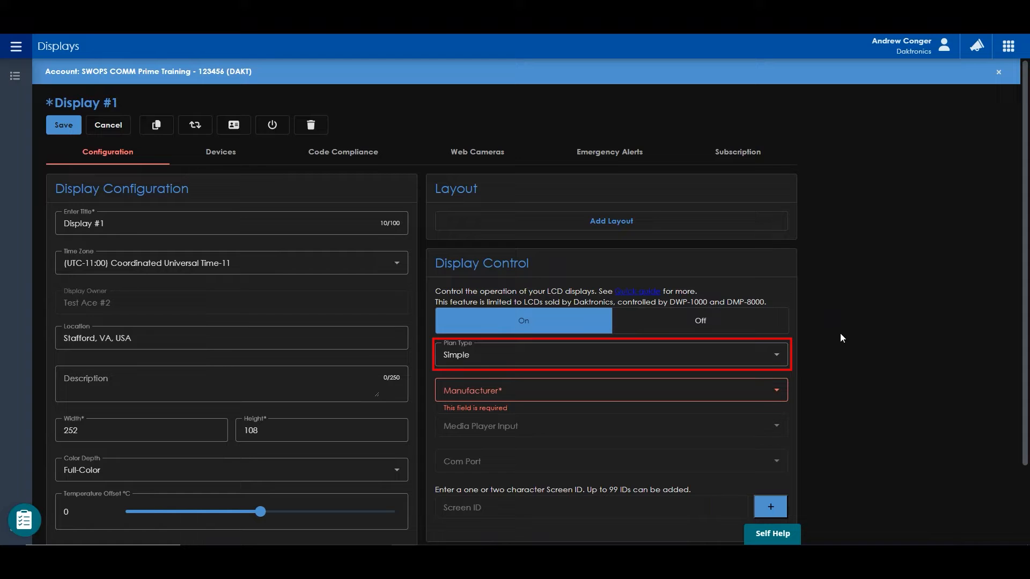
Keep plan type Simple and choose Samsung as Display #1's manufacturer
left_click(610, 355)
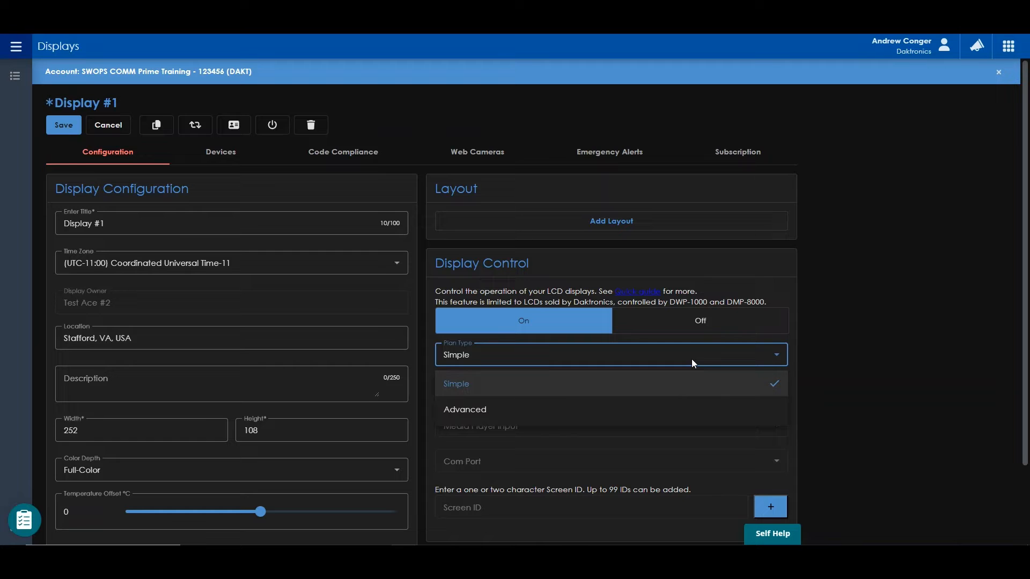
left_click(455, 384)
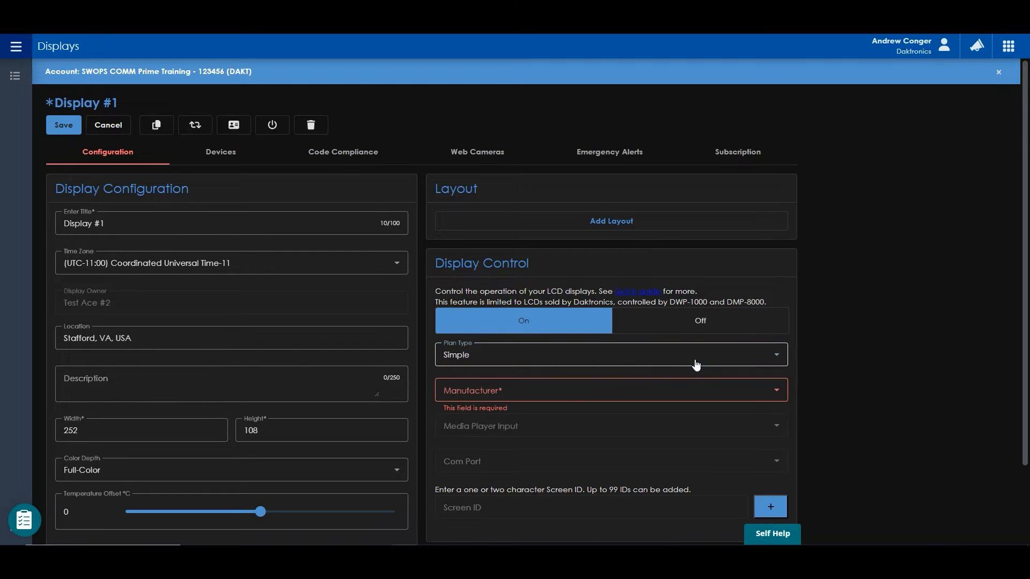
left_click(610, 389)
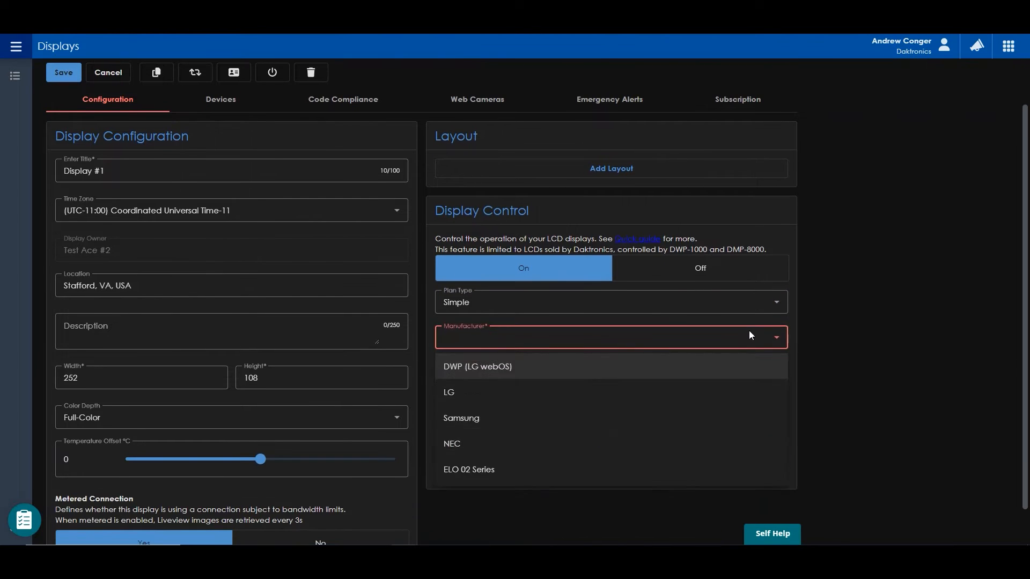
mouse_move(745, 337)
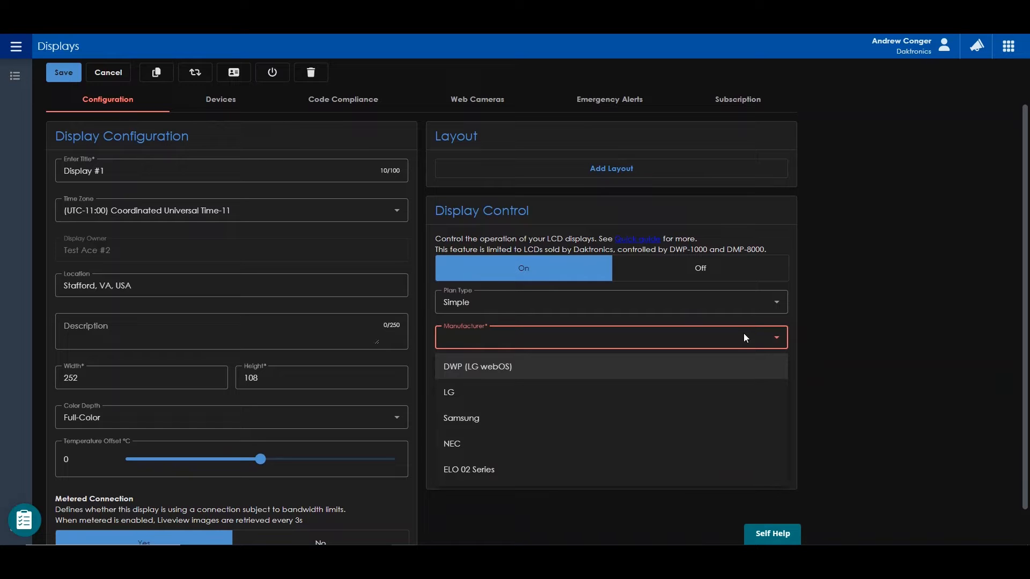
left_click(460, 417)
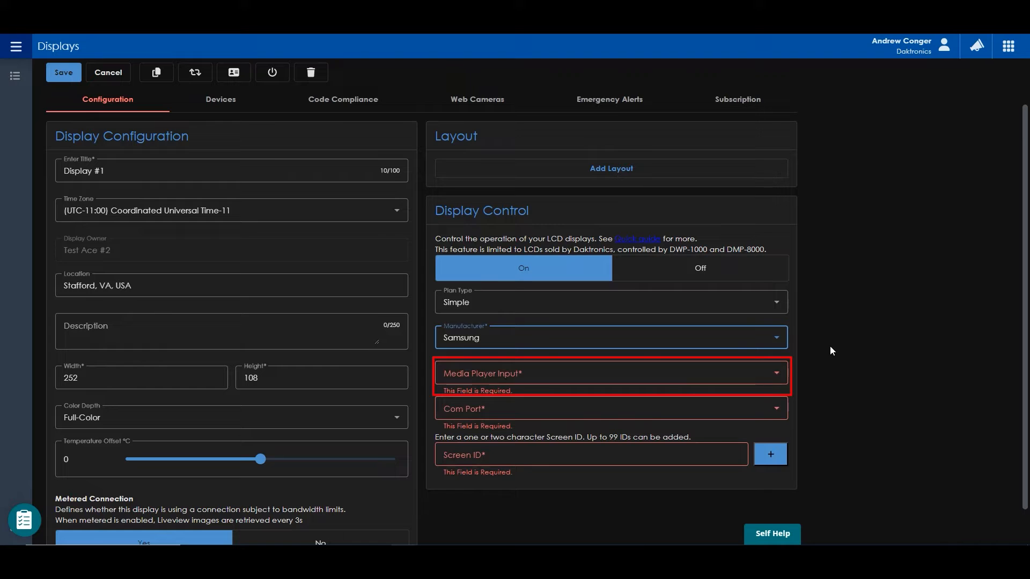
Set media player input HDMI-1 and screen ID 12, then save Display #1's configuration
left_click(610, 373)
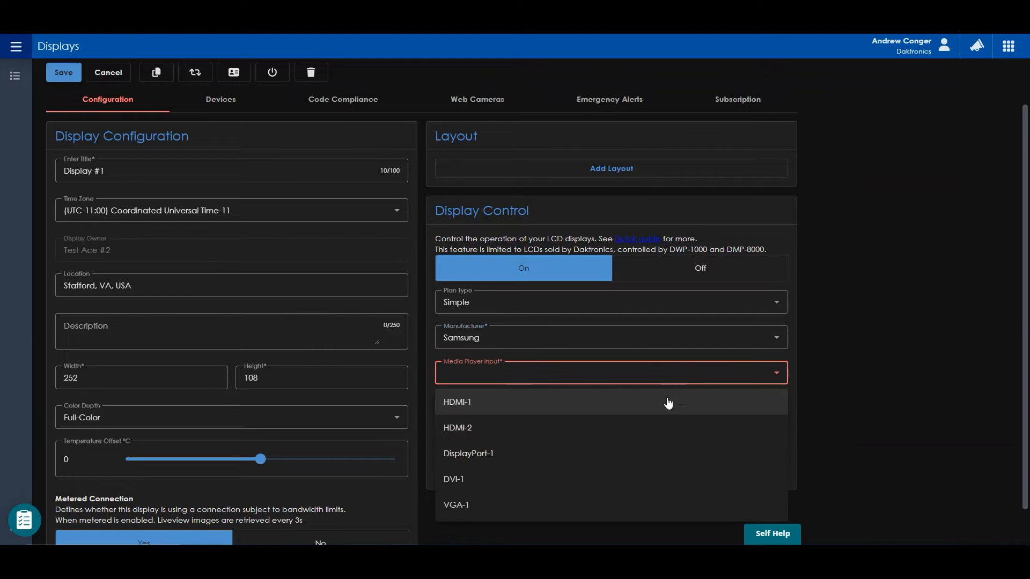
left_click(458, 401)
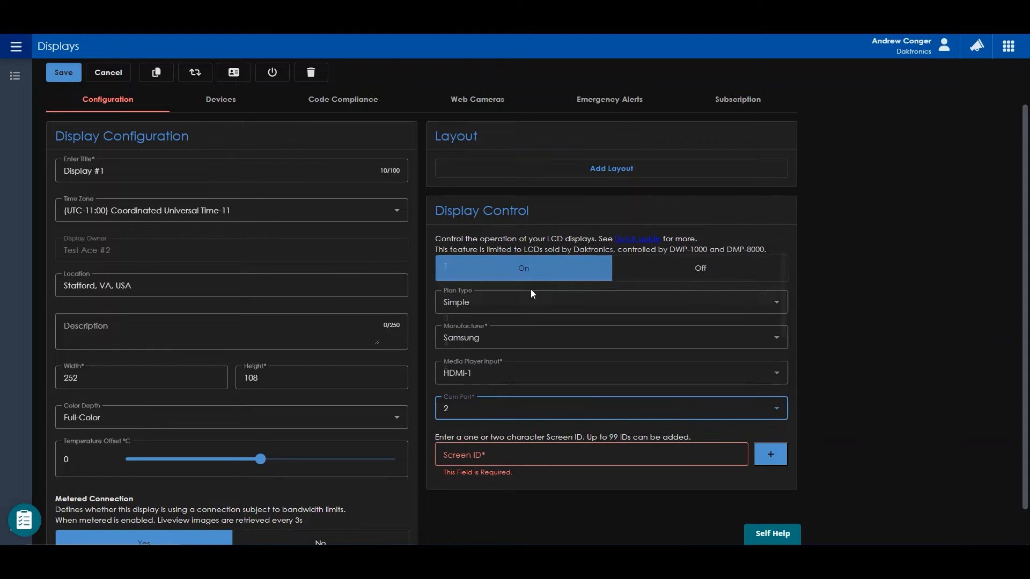
left_click(589, 454)
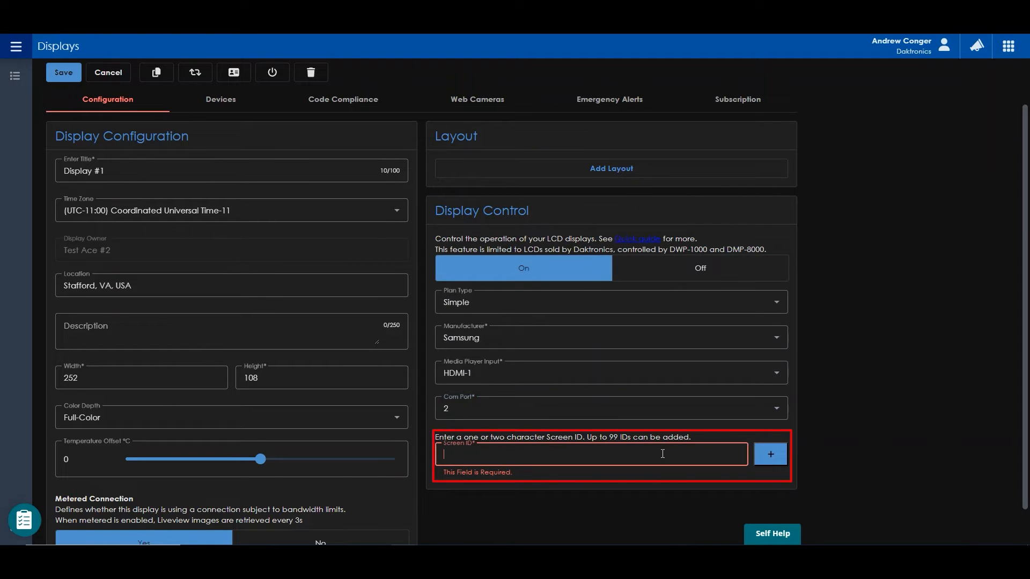
type("12")
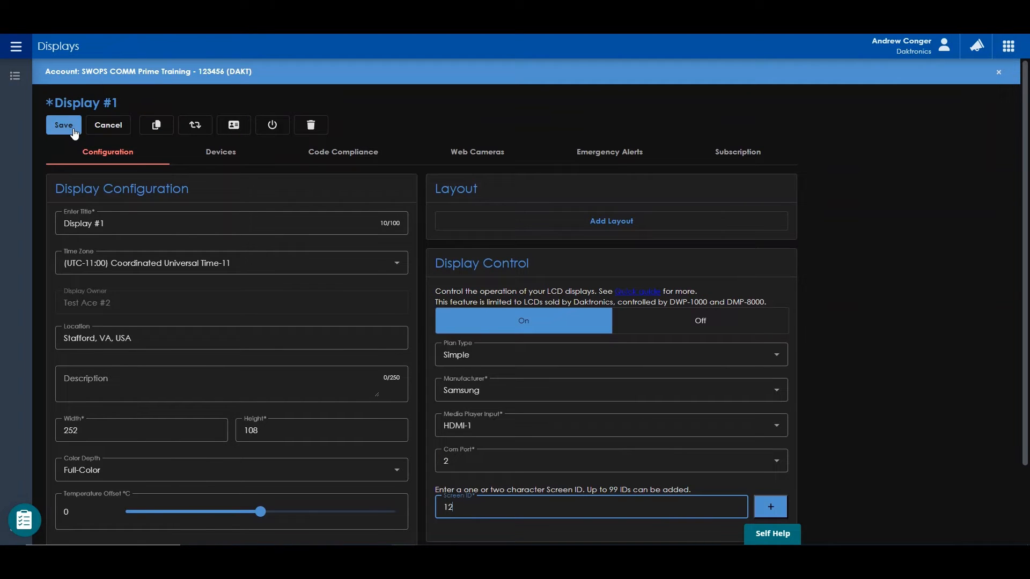
left_click(63, 124)
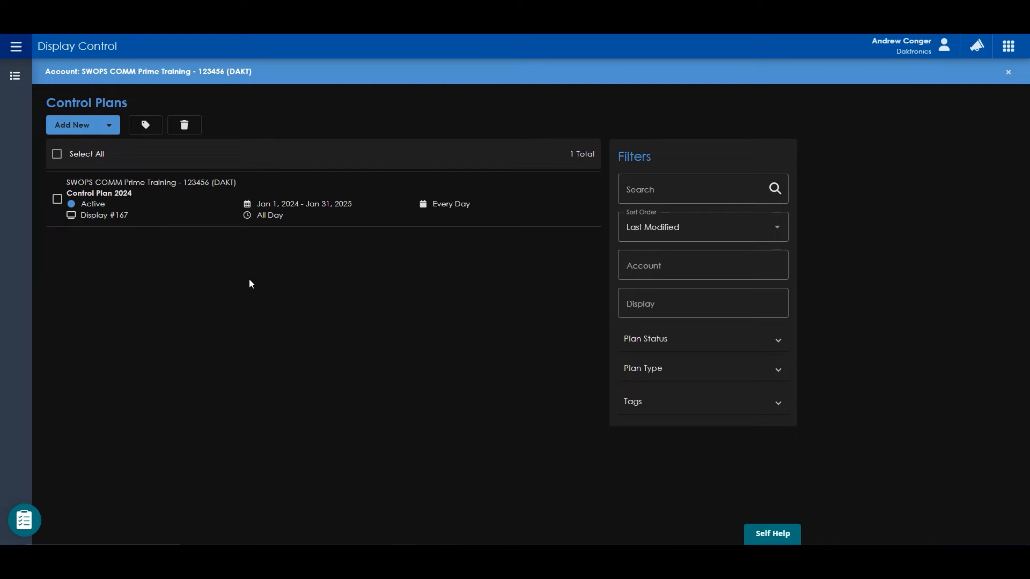
Add a new control plan and show its Control Plan Properties panel
left_click(72, 124)
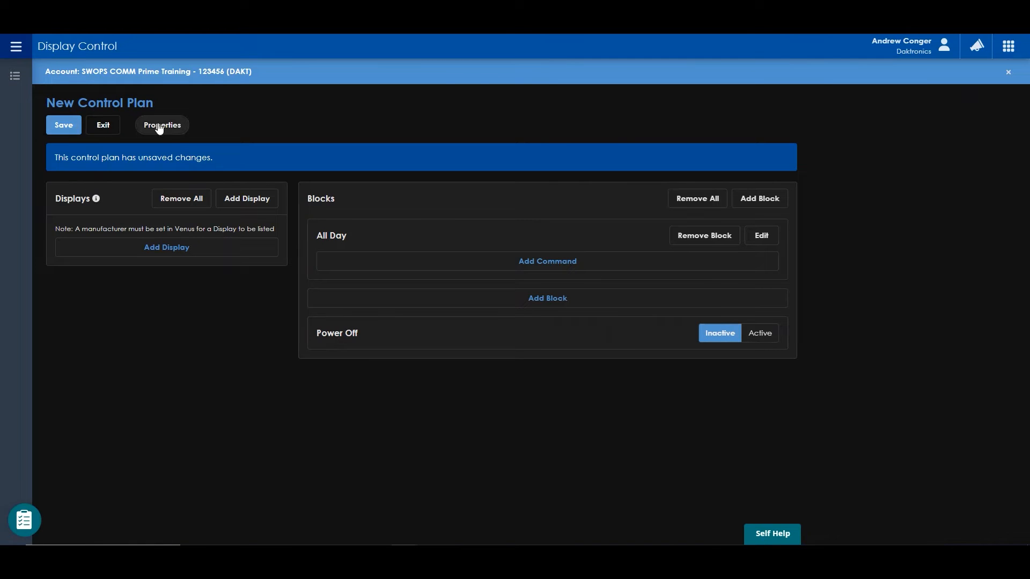
left_click(162, 125)
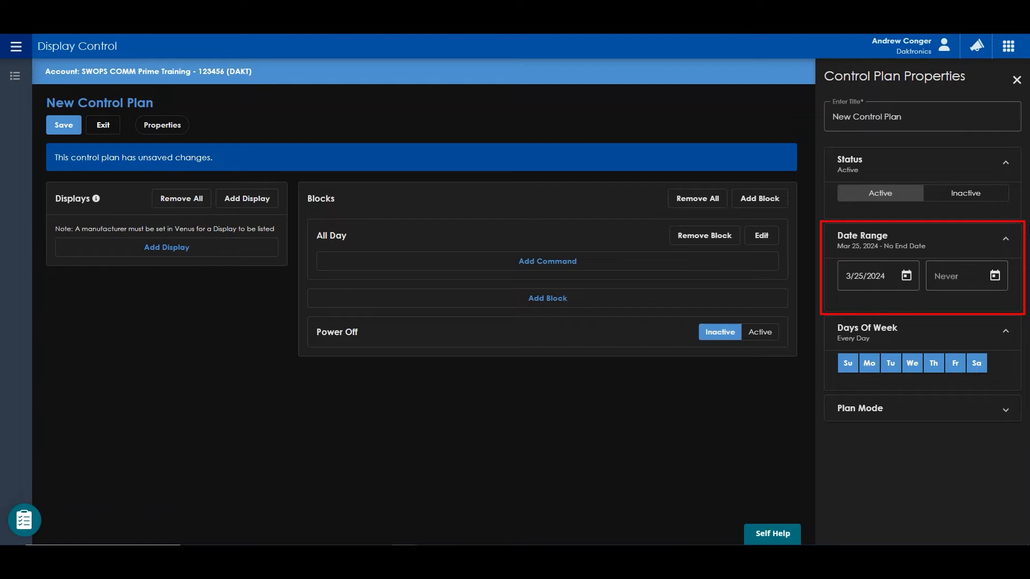
Leave the end date as Never, review Plan Mode override, and close the properties
left_click(966, 275)
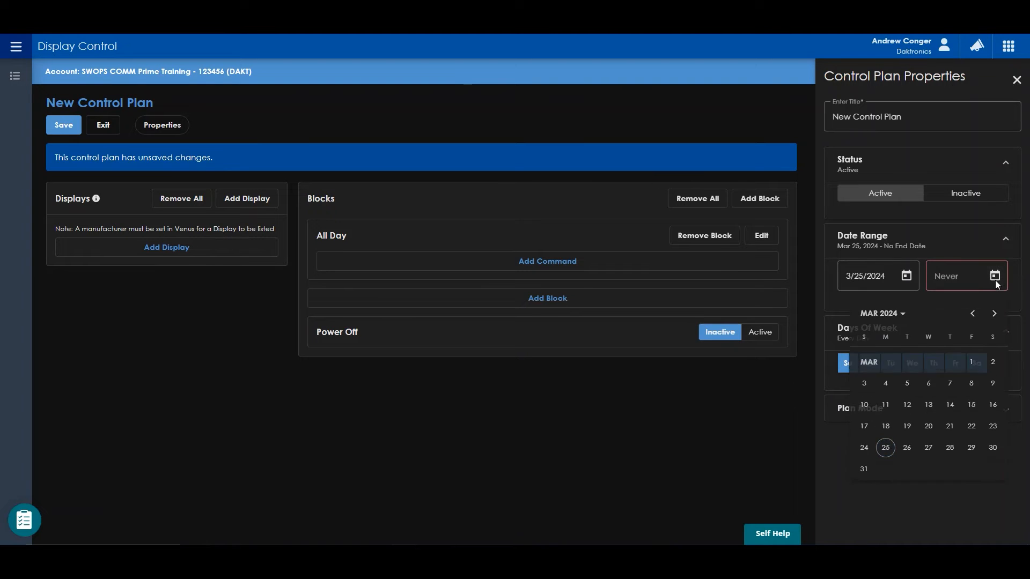
left_click(993, 276)
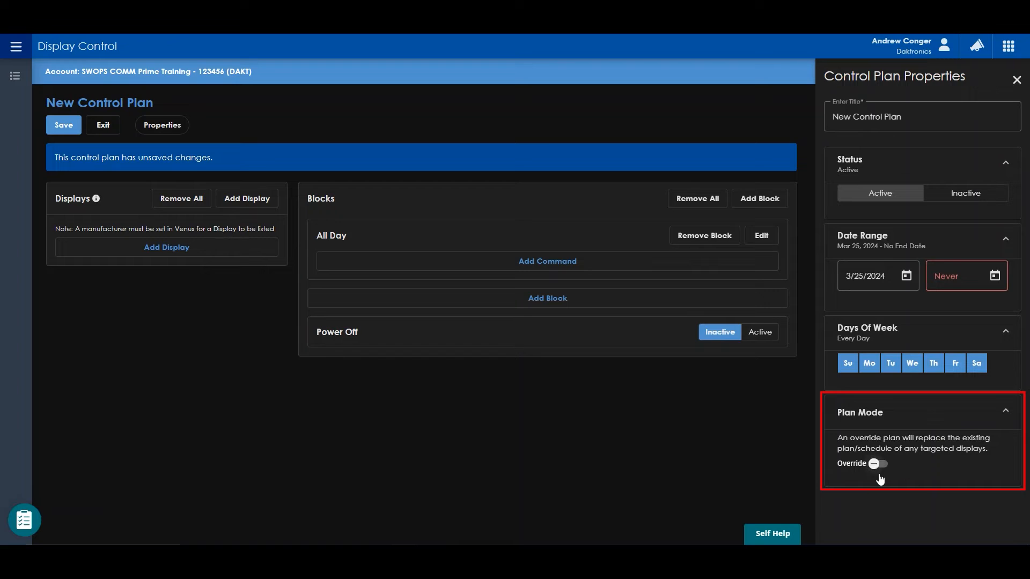
left_click(876, 464)
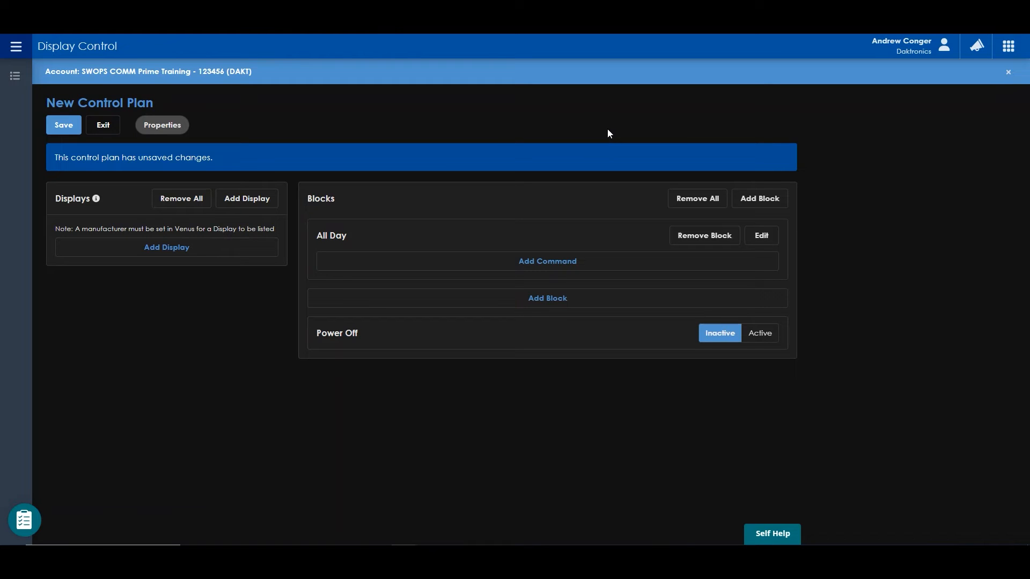
Tick Display #167 and Display #189 in Select Displays and close the picker
left_click(166, 248)
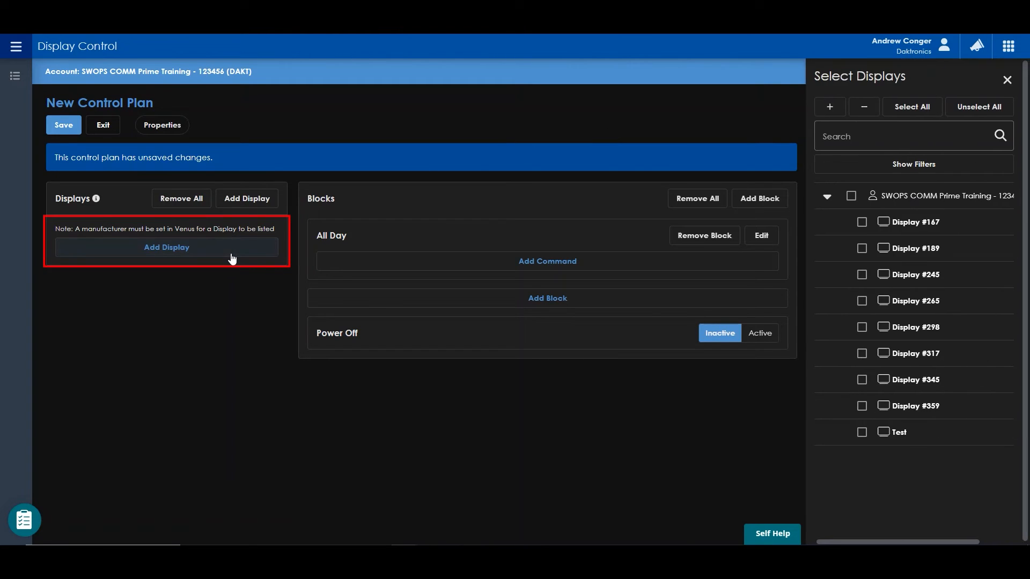
left_click(861, 222)
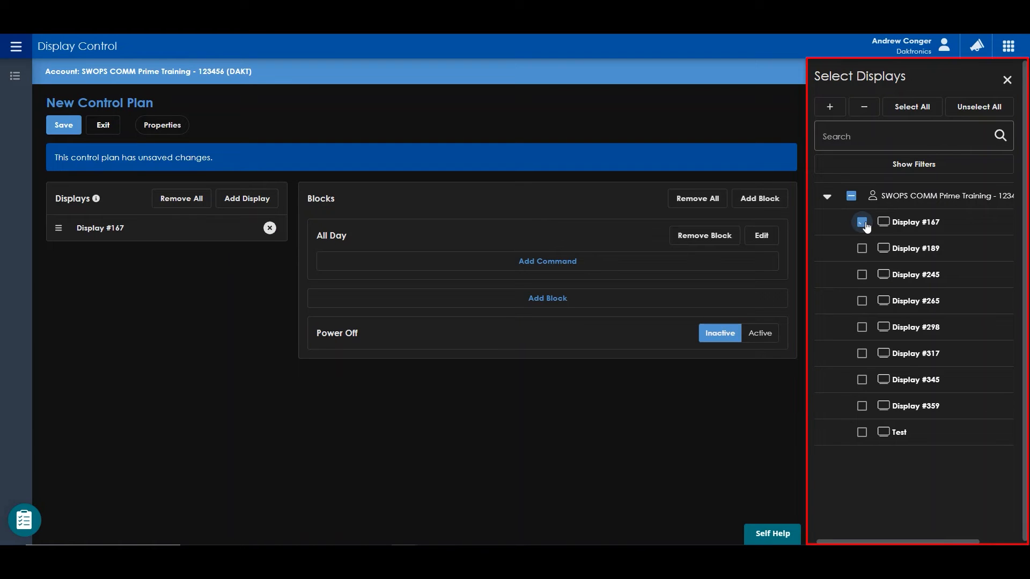
left_click(862, 247)
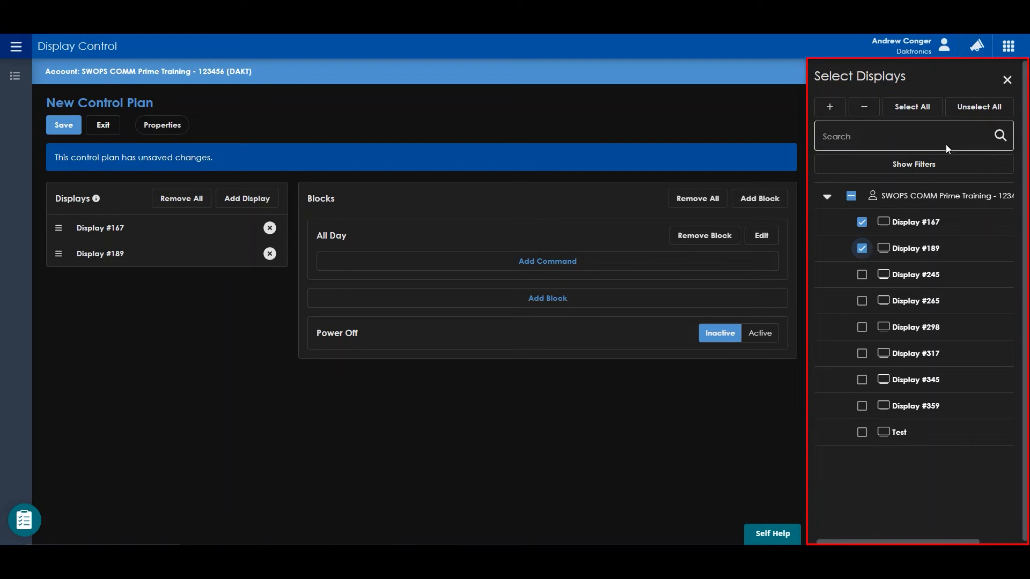
left_click(1006, 80)
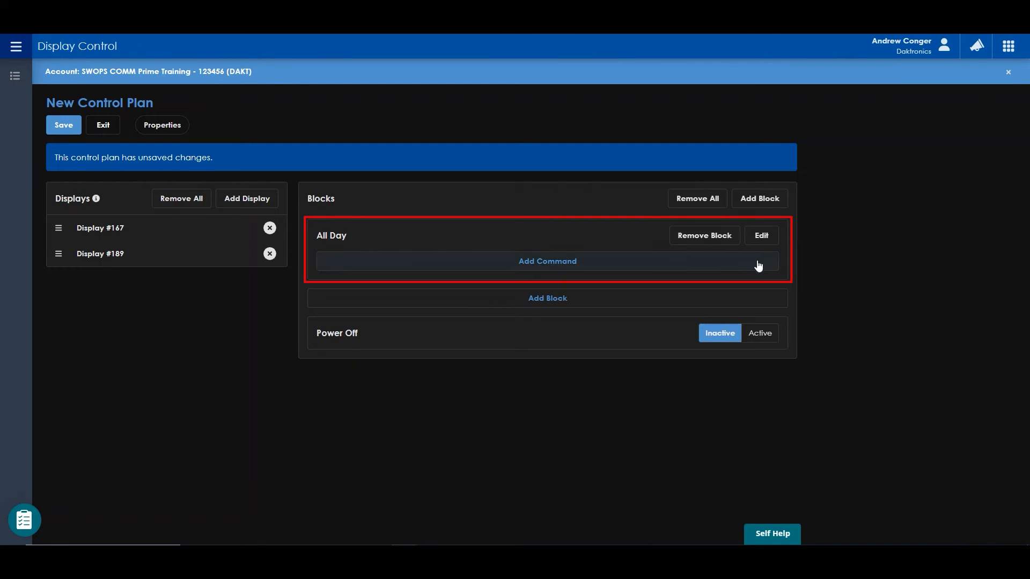
Edit the All Day block and browse Block Properties commands for volume and backlight settings
left_click(759, 236)
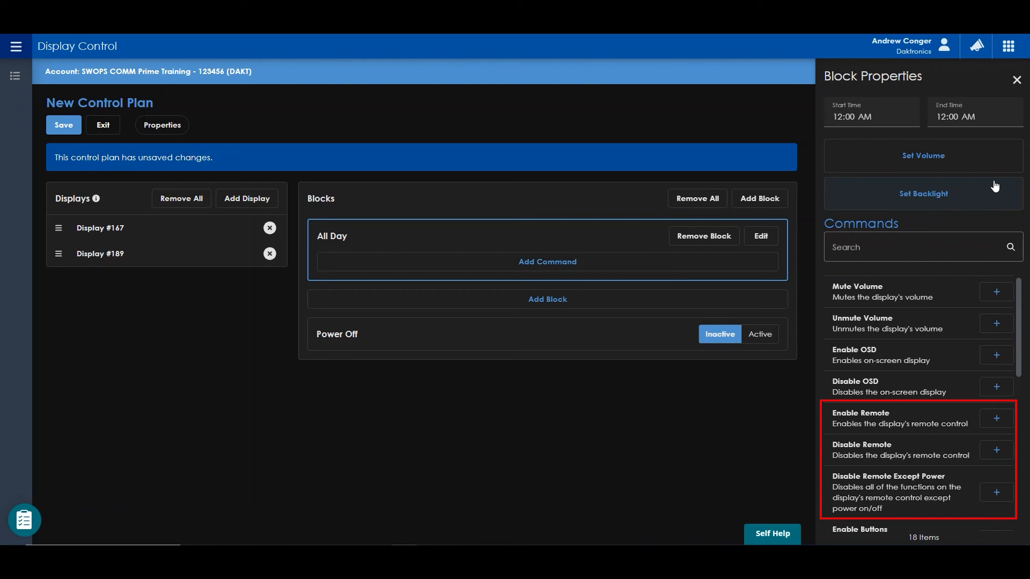
scroll("down", 3)
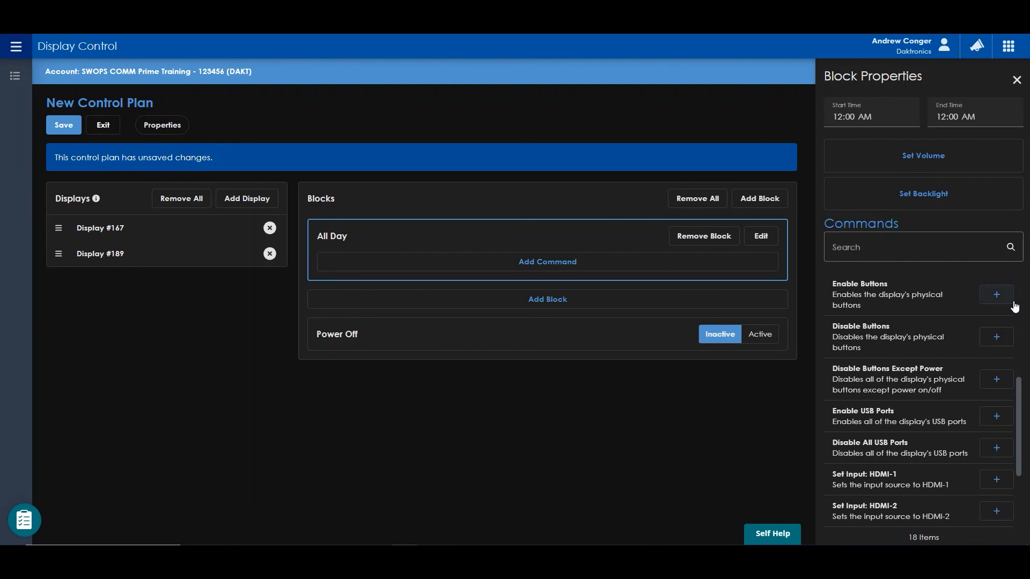
scroll("down", 3)
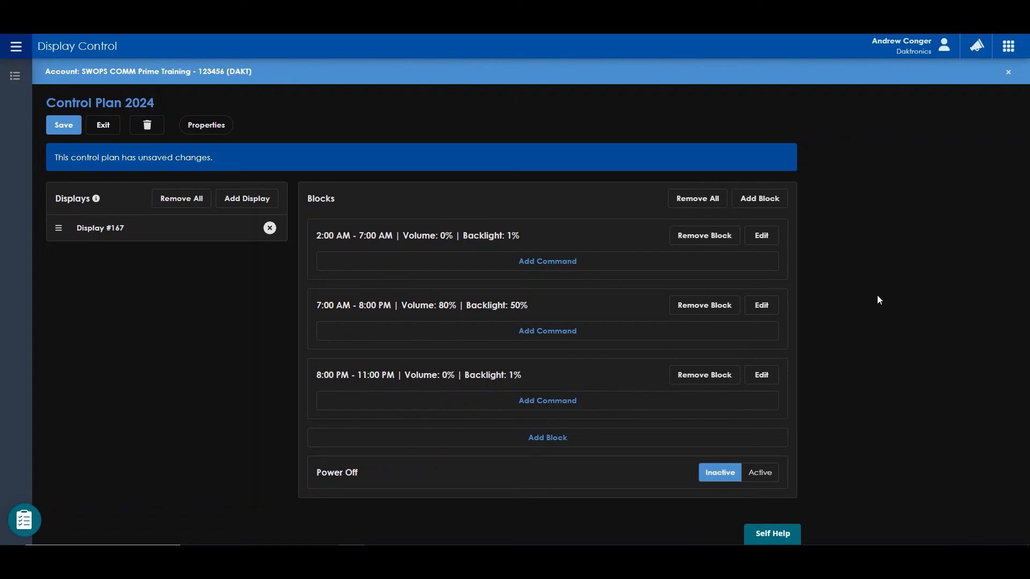
Save Control Plan 2024 so its three midnight-to-midnight blocks have no unsaved changes
left_click(758, 472)
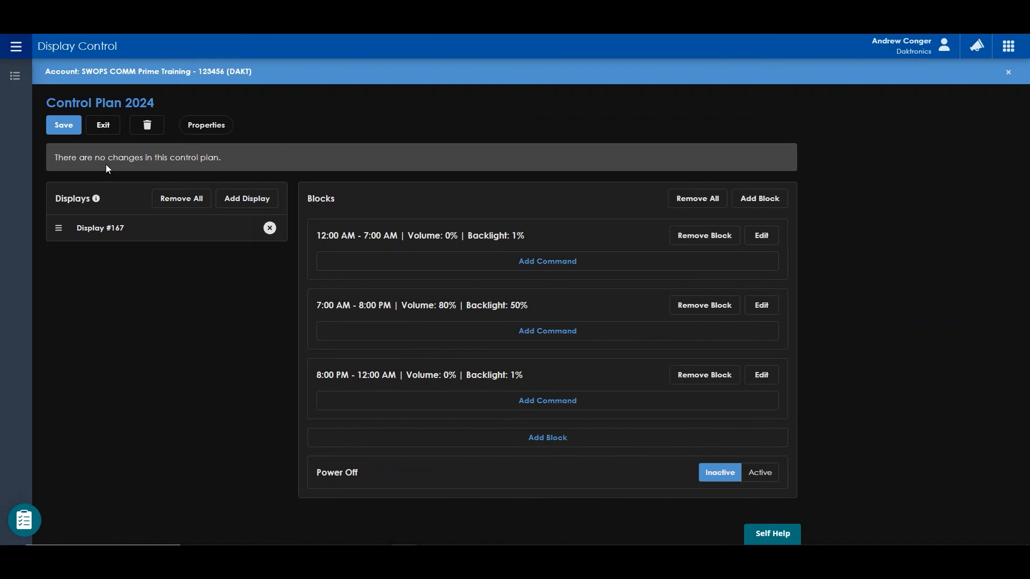
left_click(64, 124)
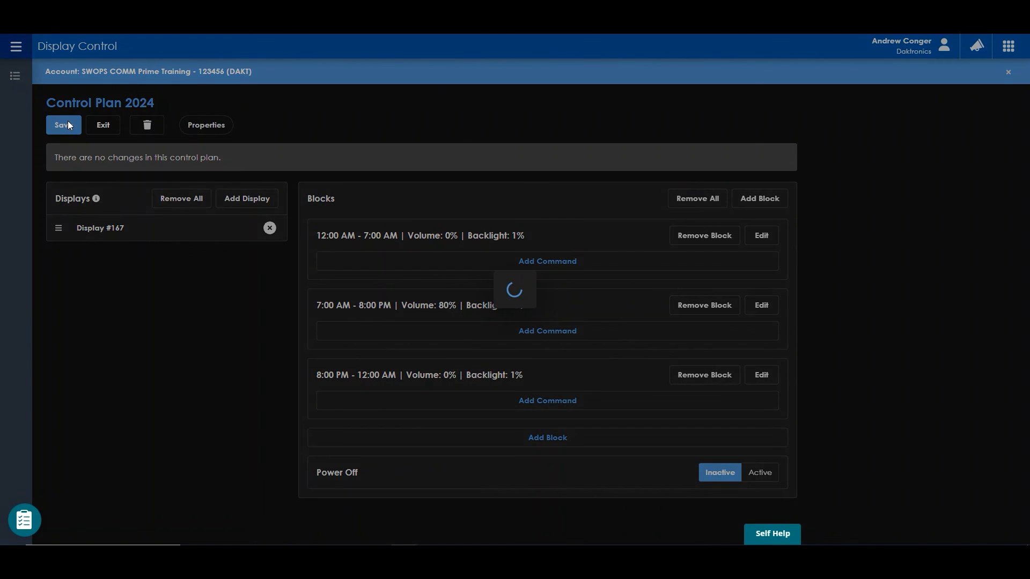